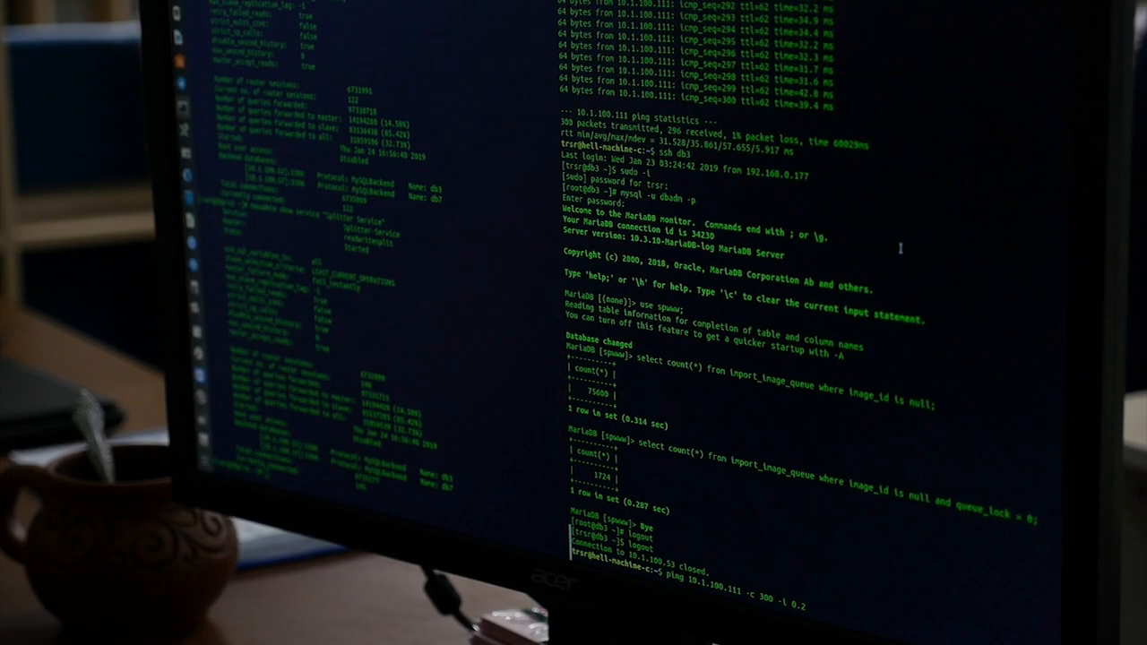
pyautogui.scroll(-3)
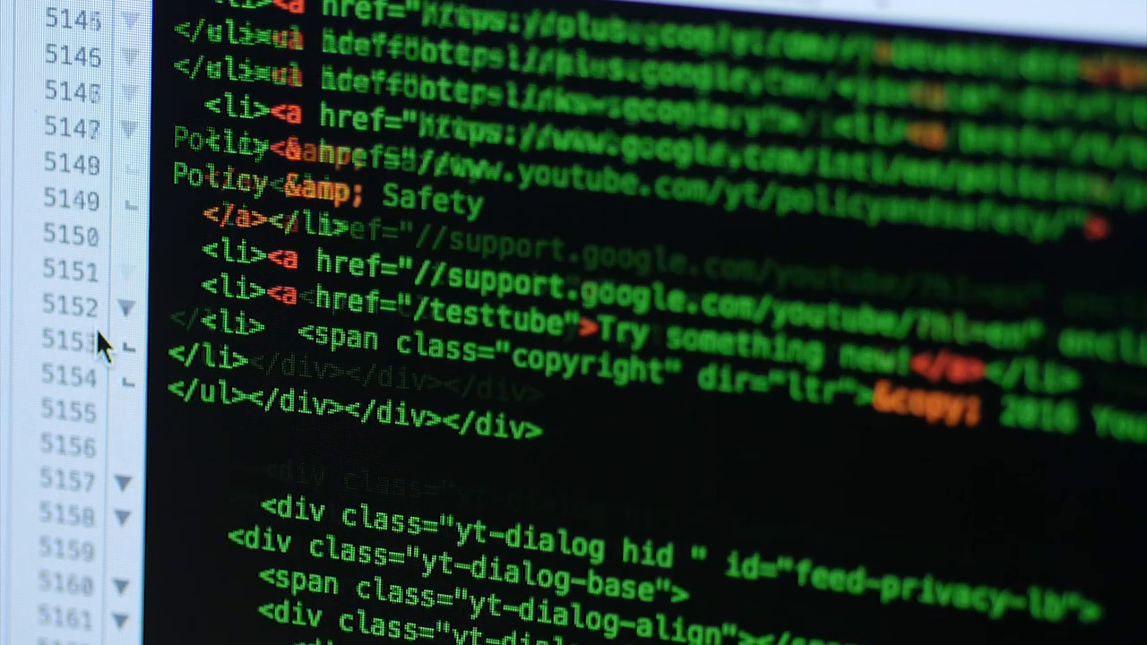
pyautogui.scroll(3)
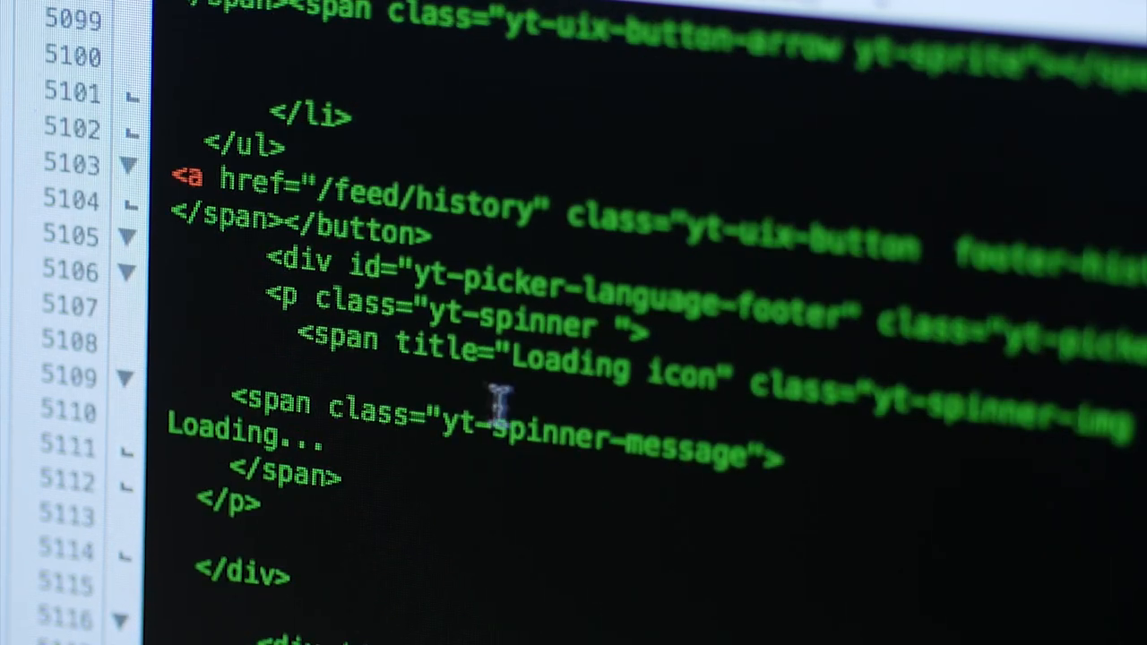
pyautogui.moveTo(206, 135); pyautogui.dragTo(770, 457)
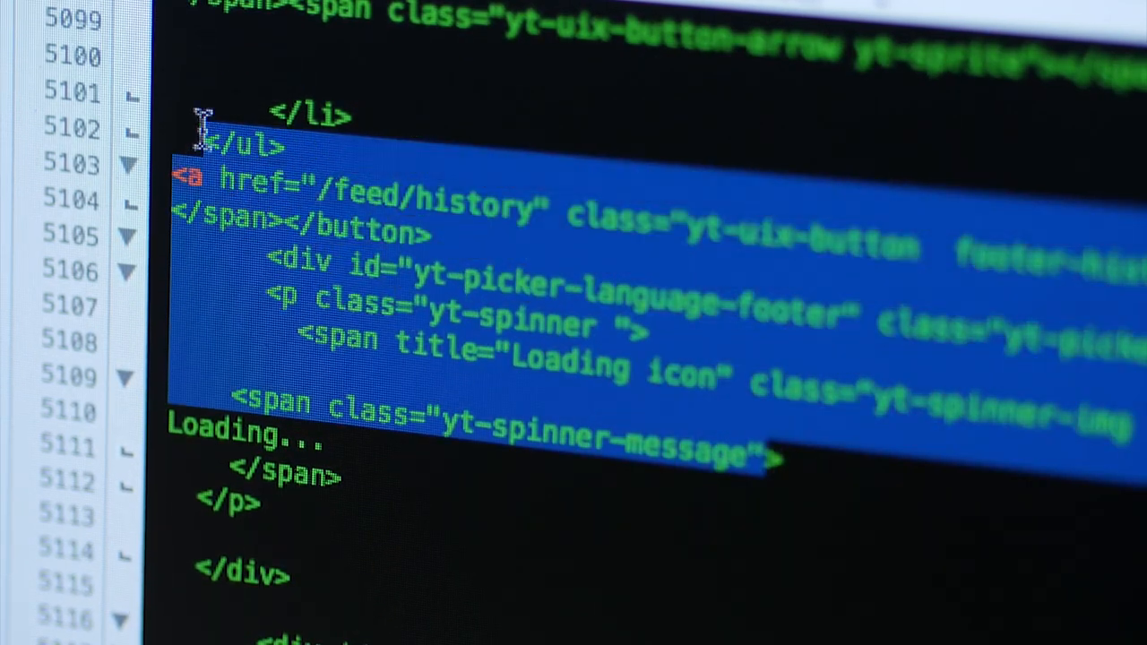
pyautogui.scroll(3)
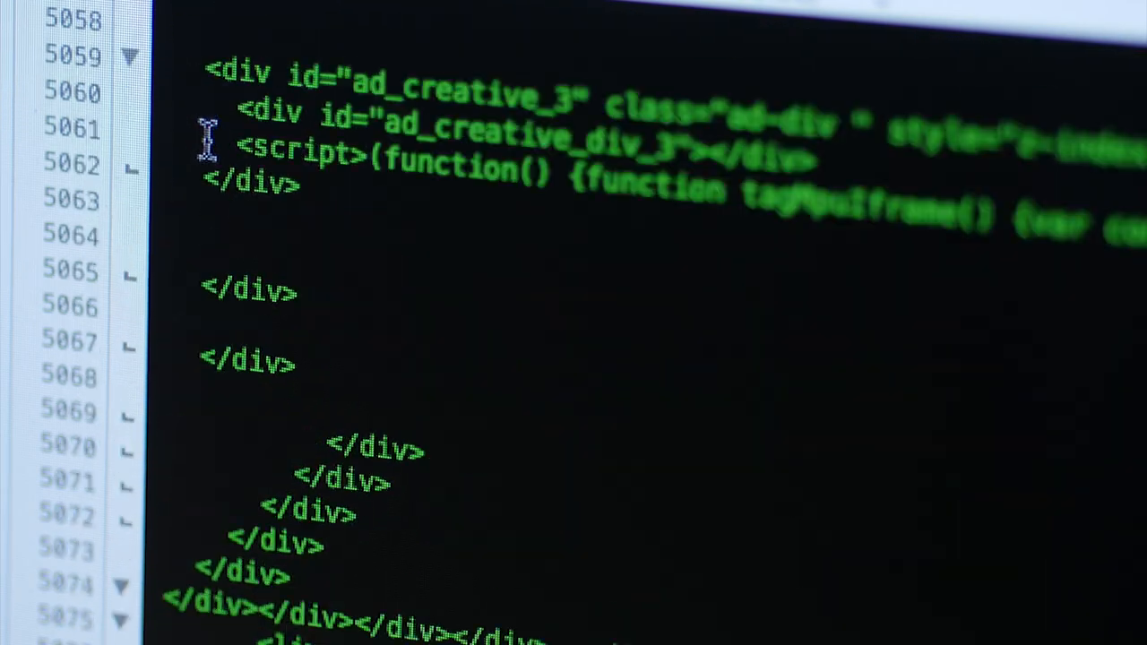